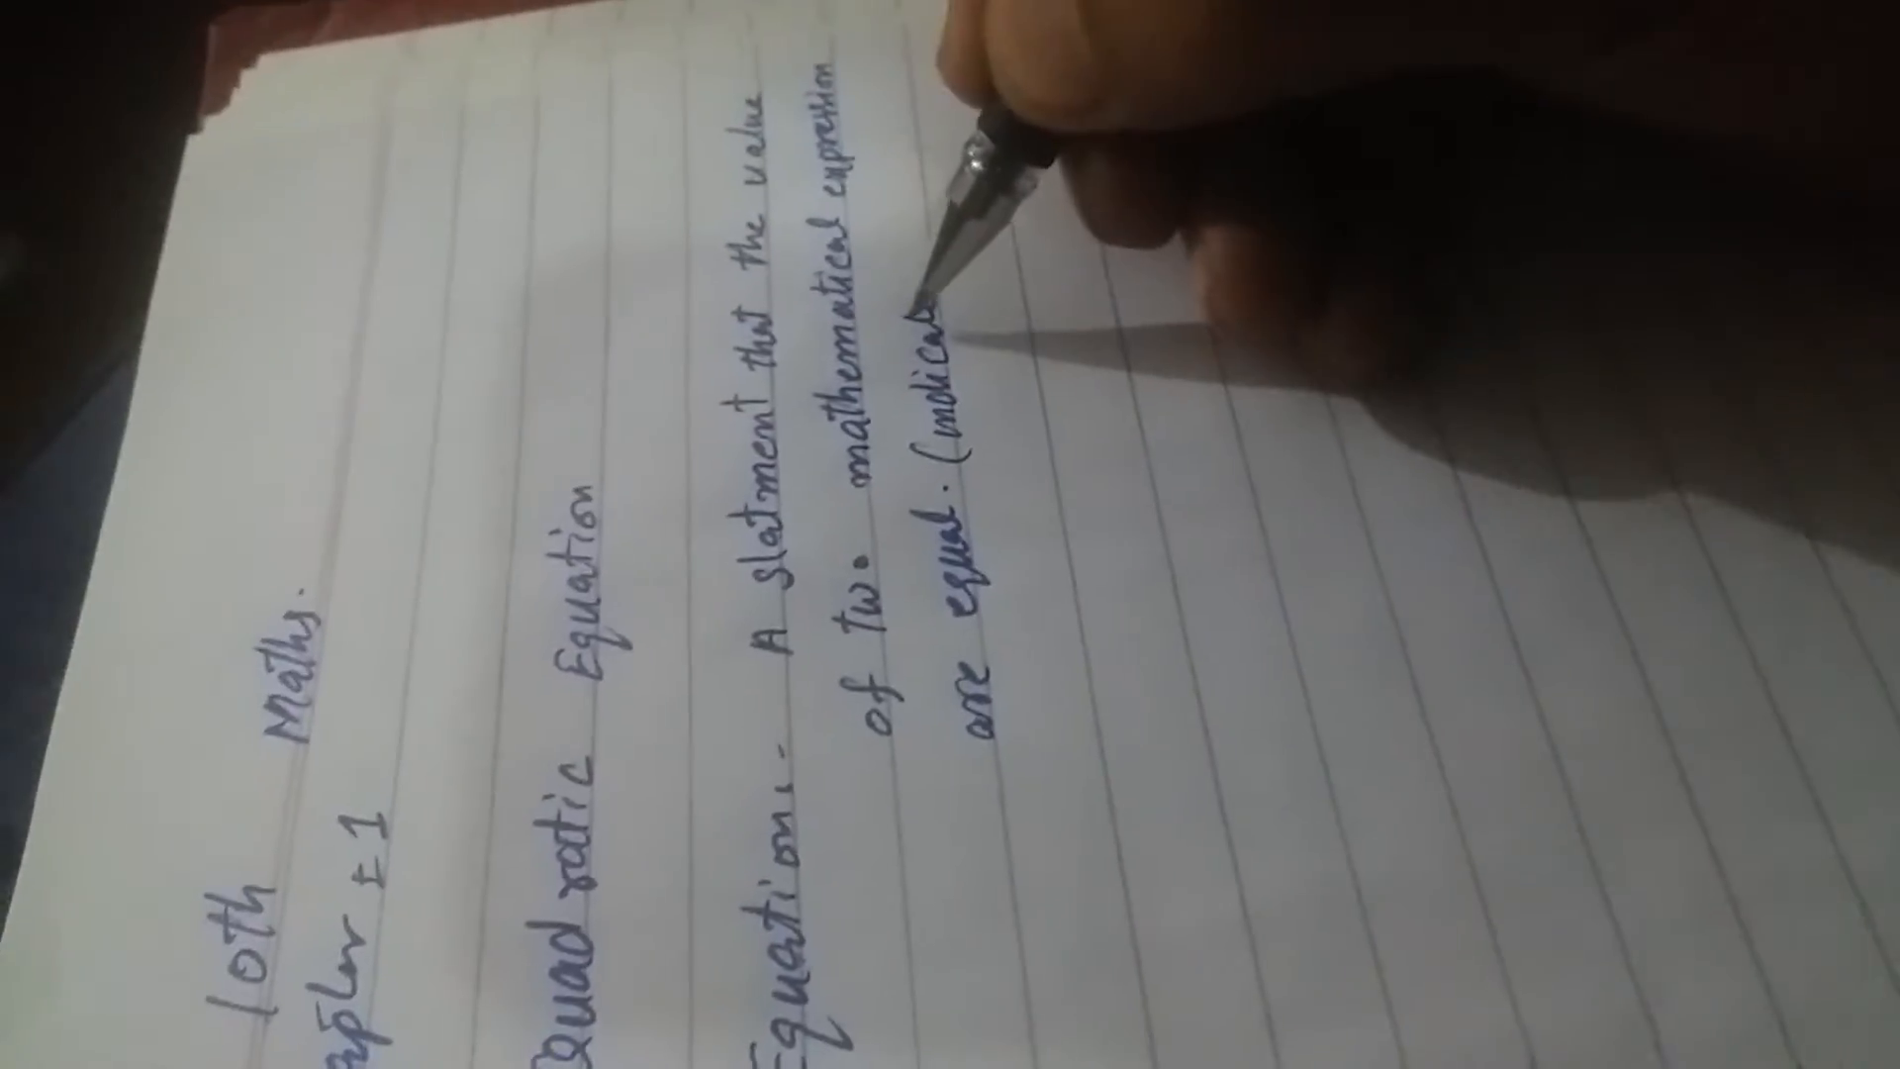
type("by the Sing =)")
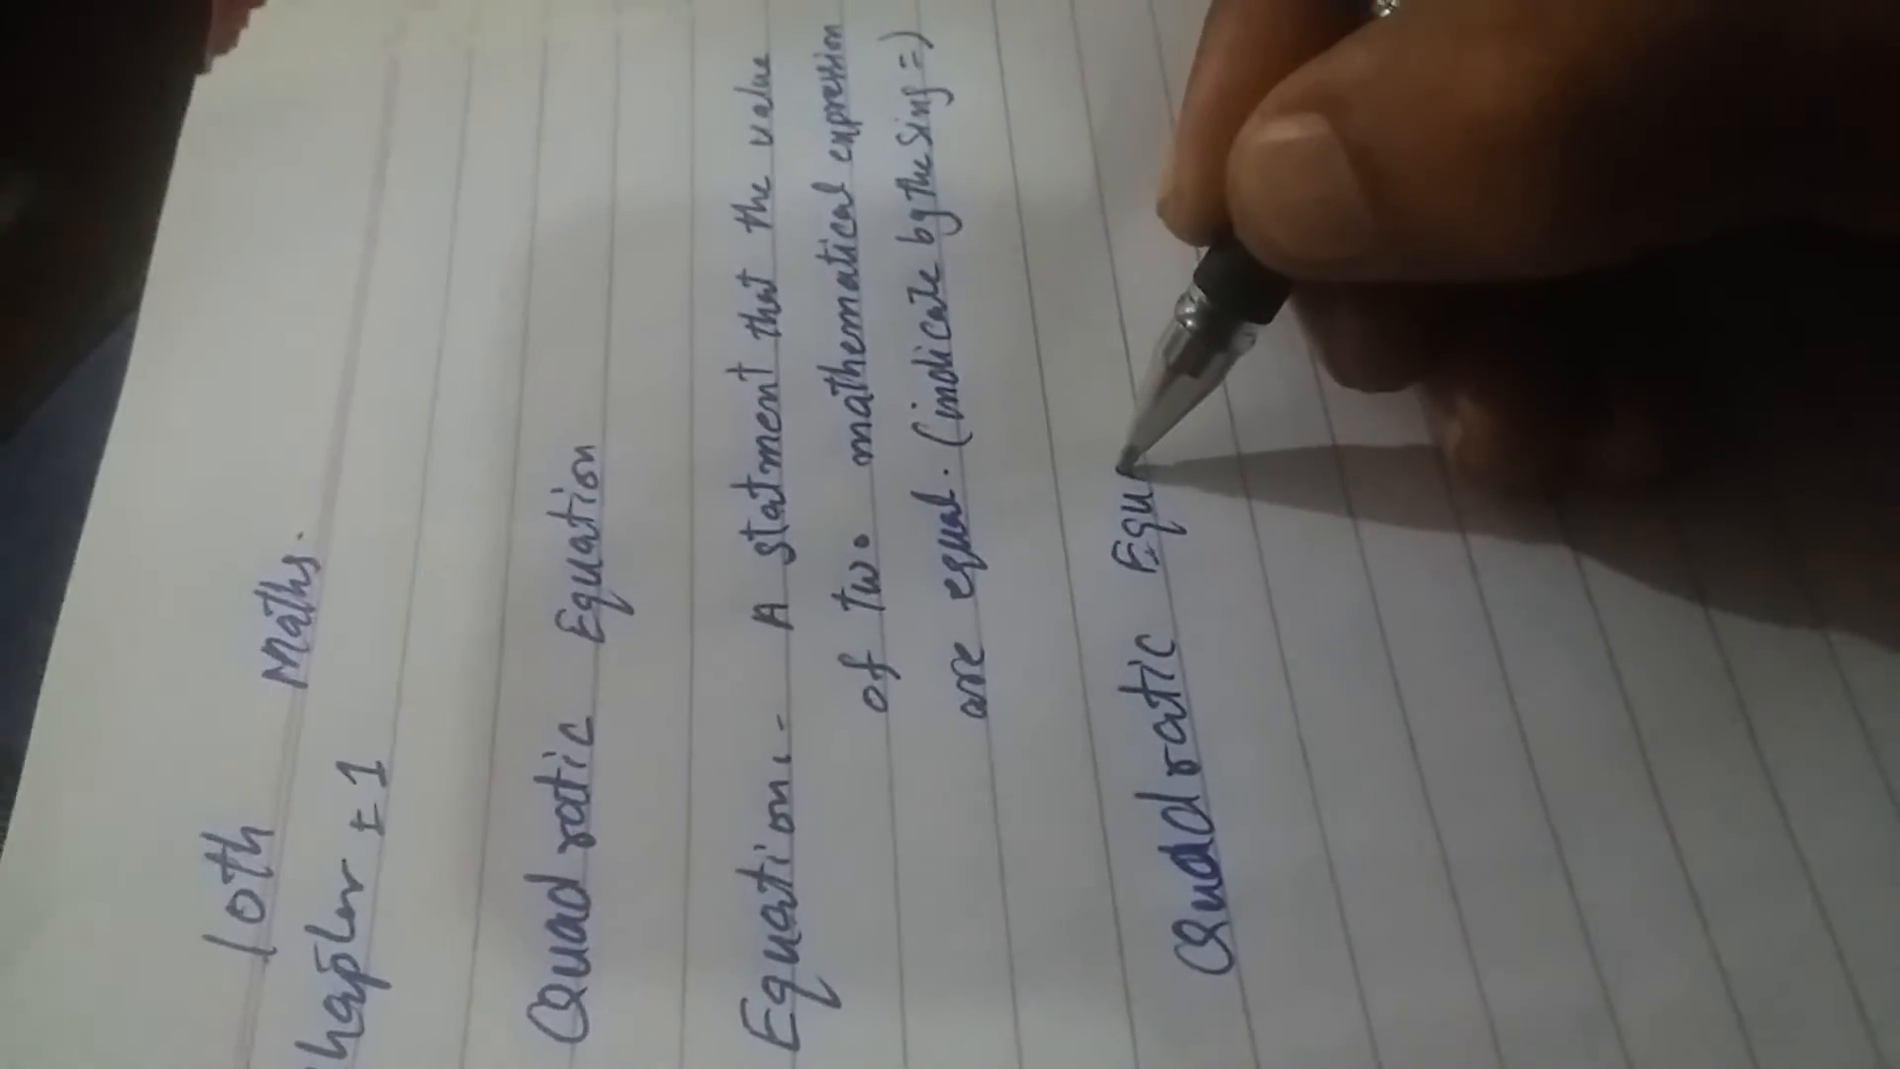
type("Equation:")
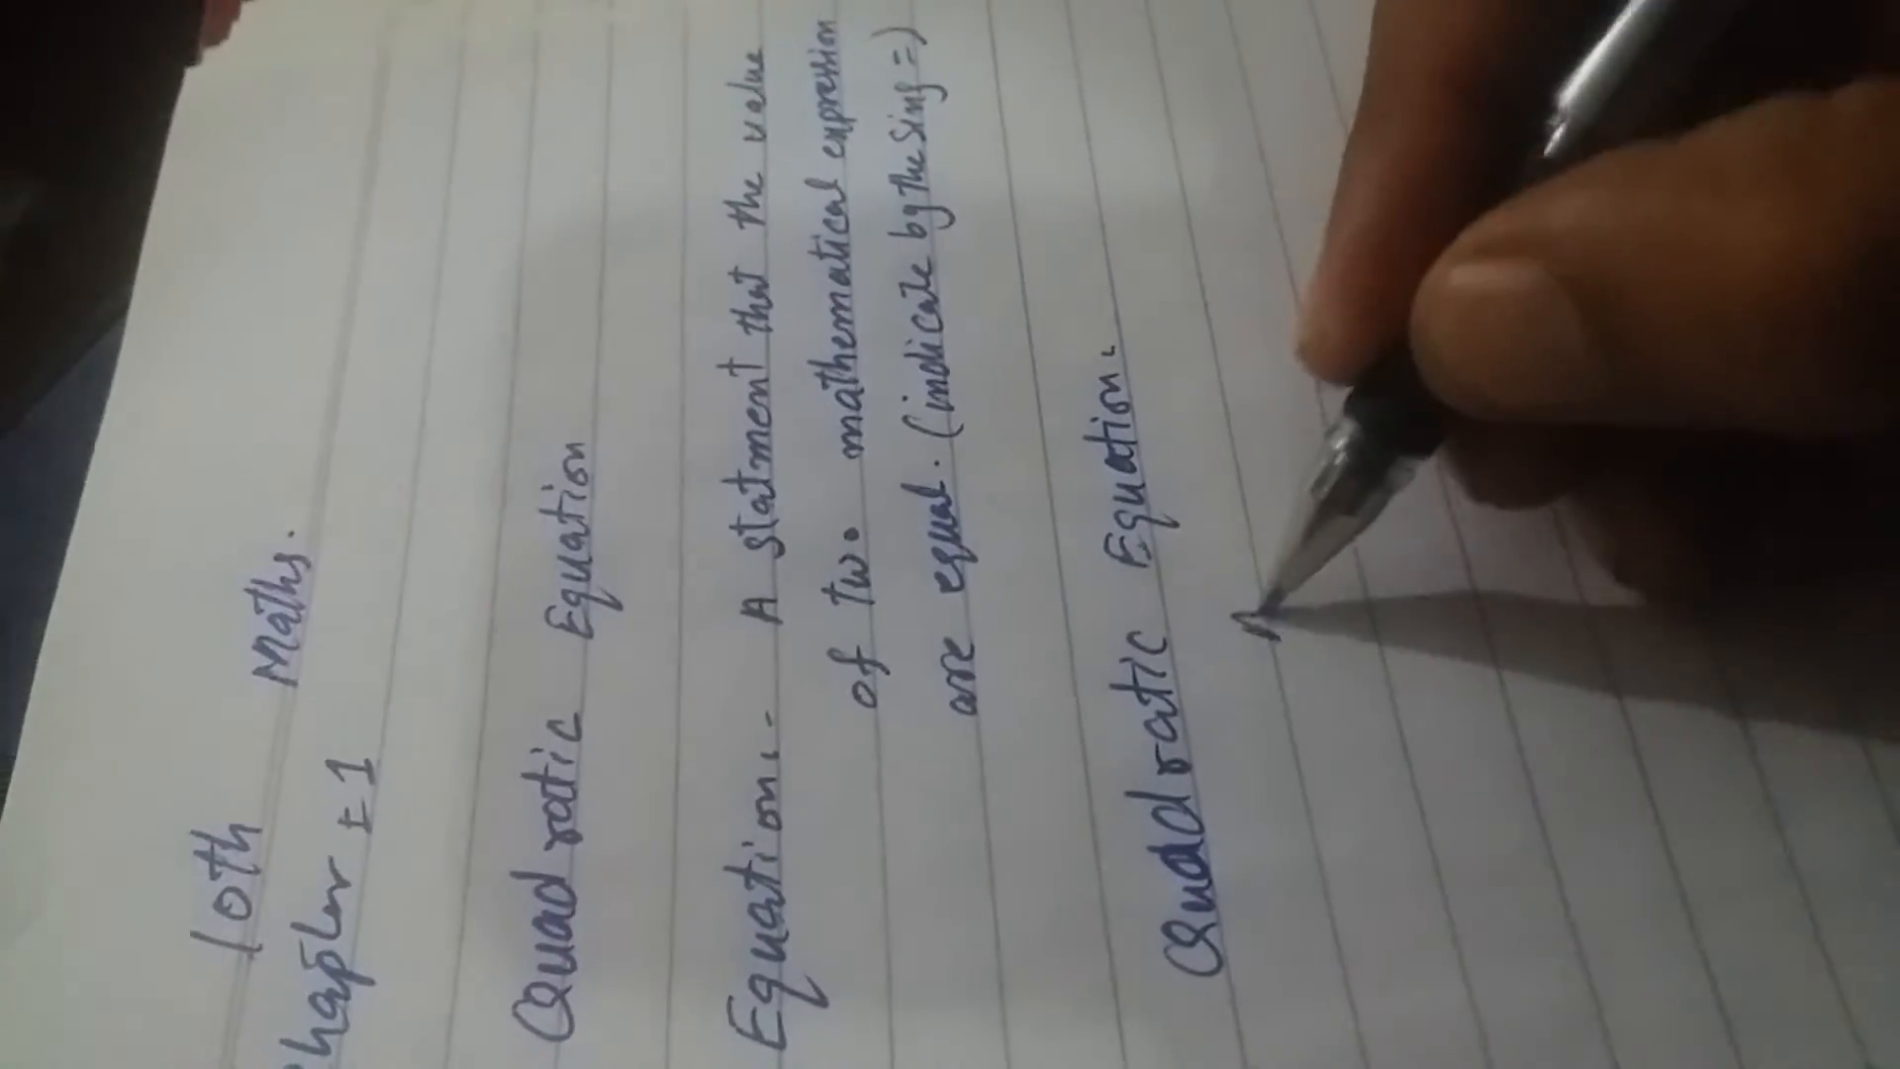
type("An eg")
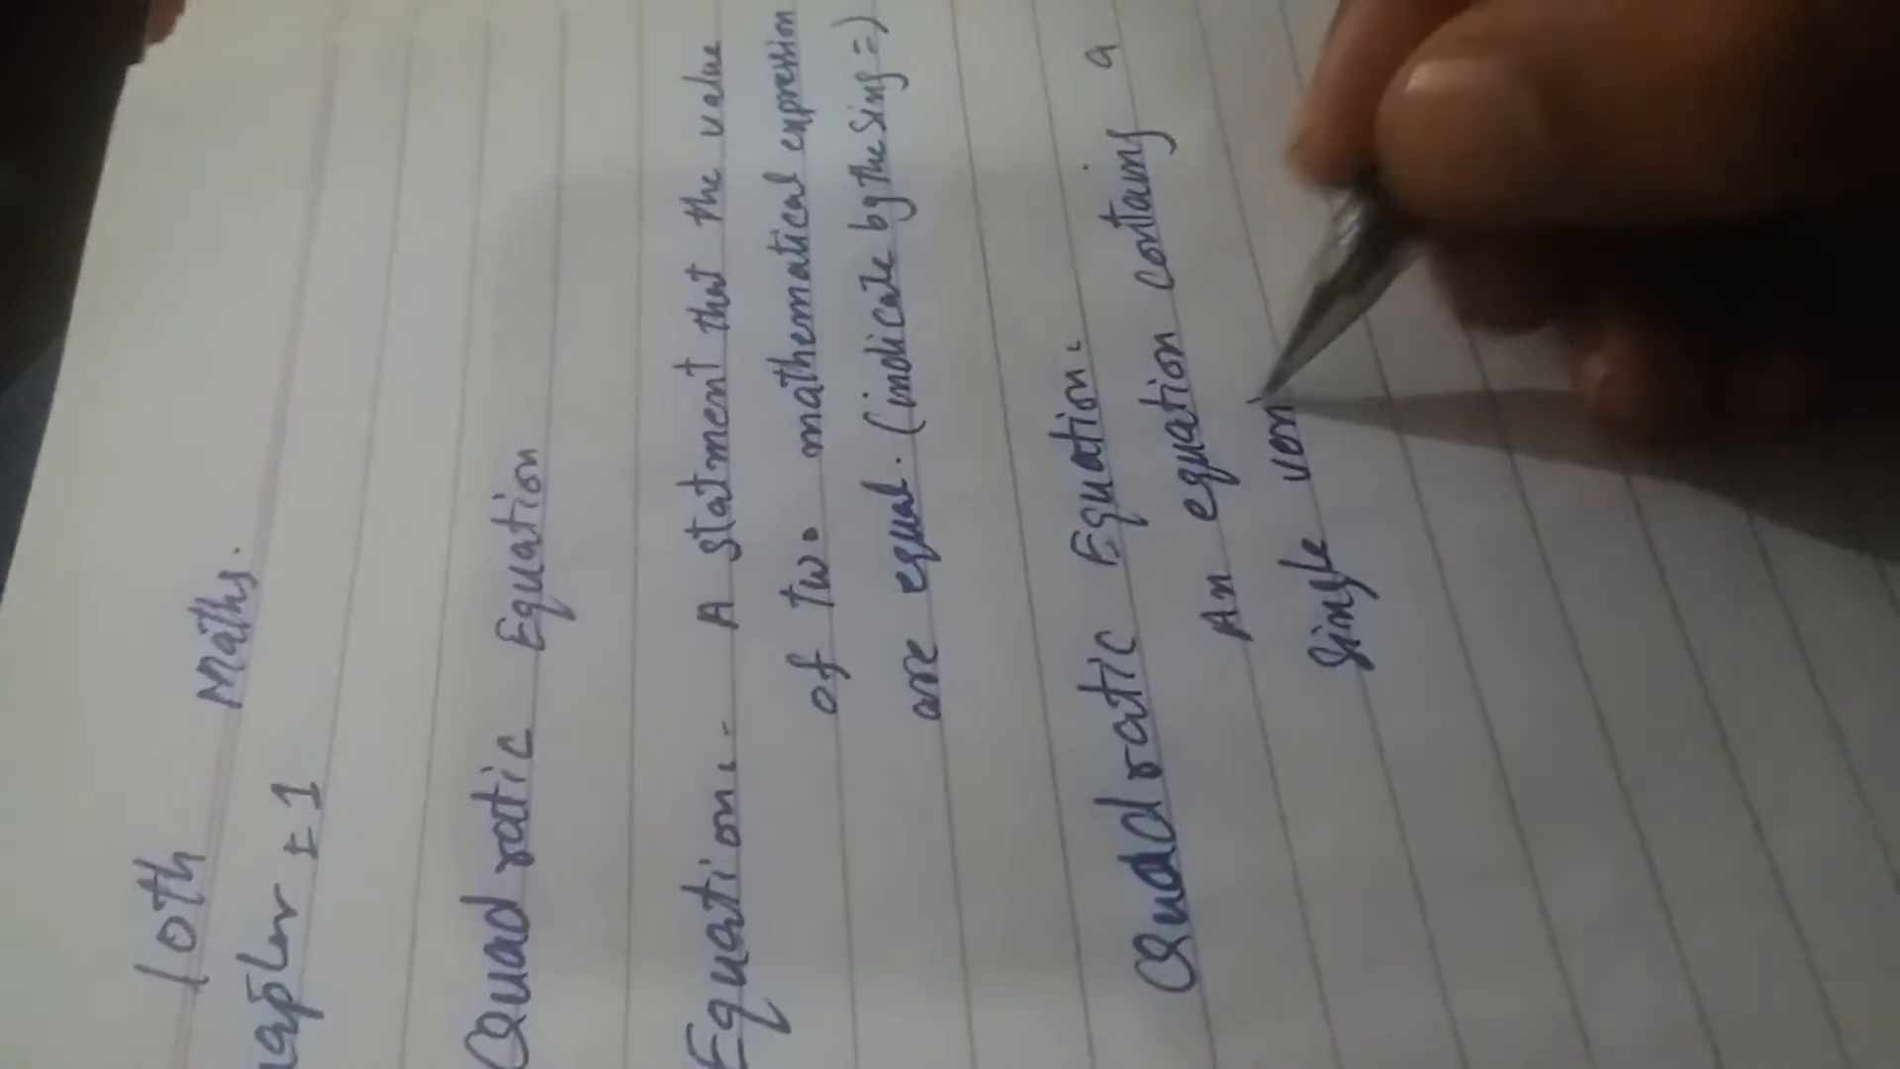
type("variable")
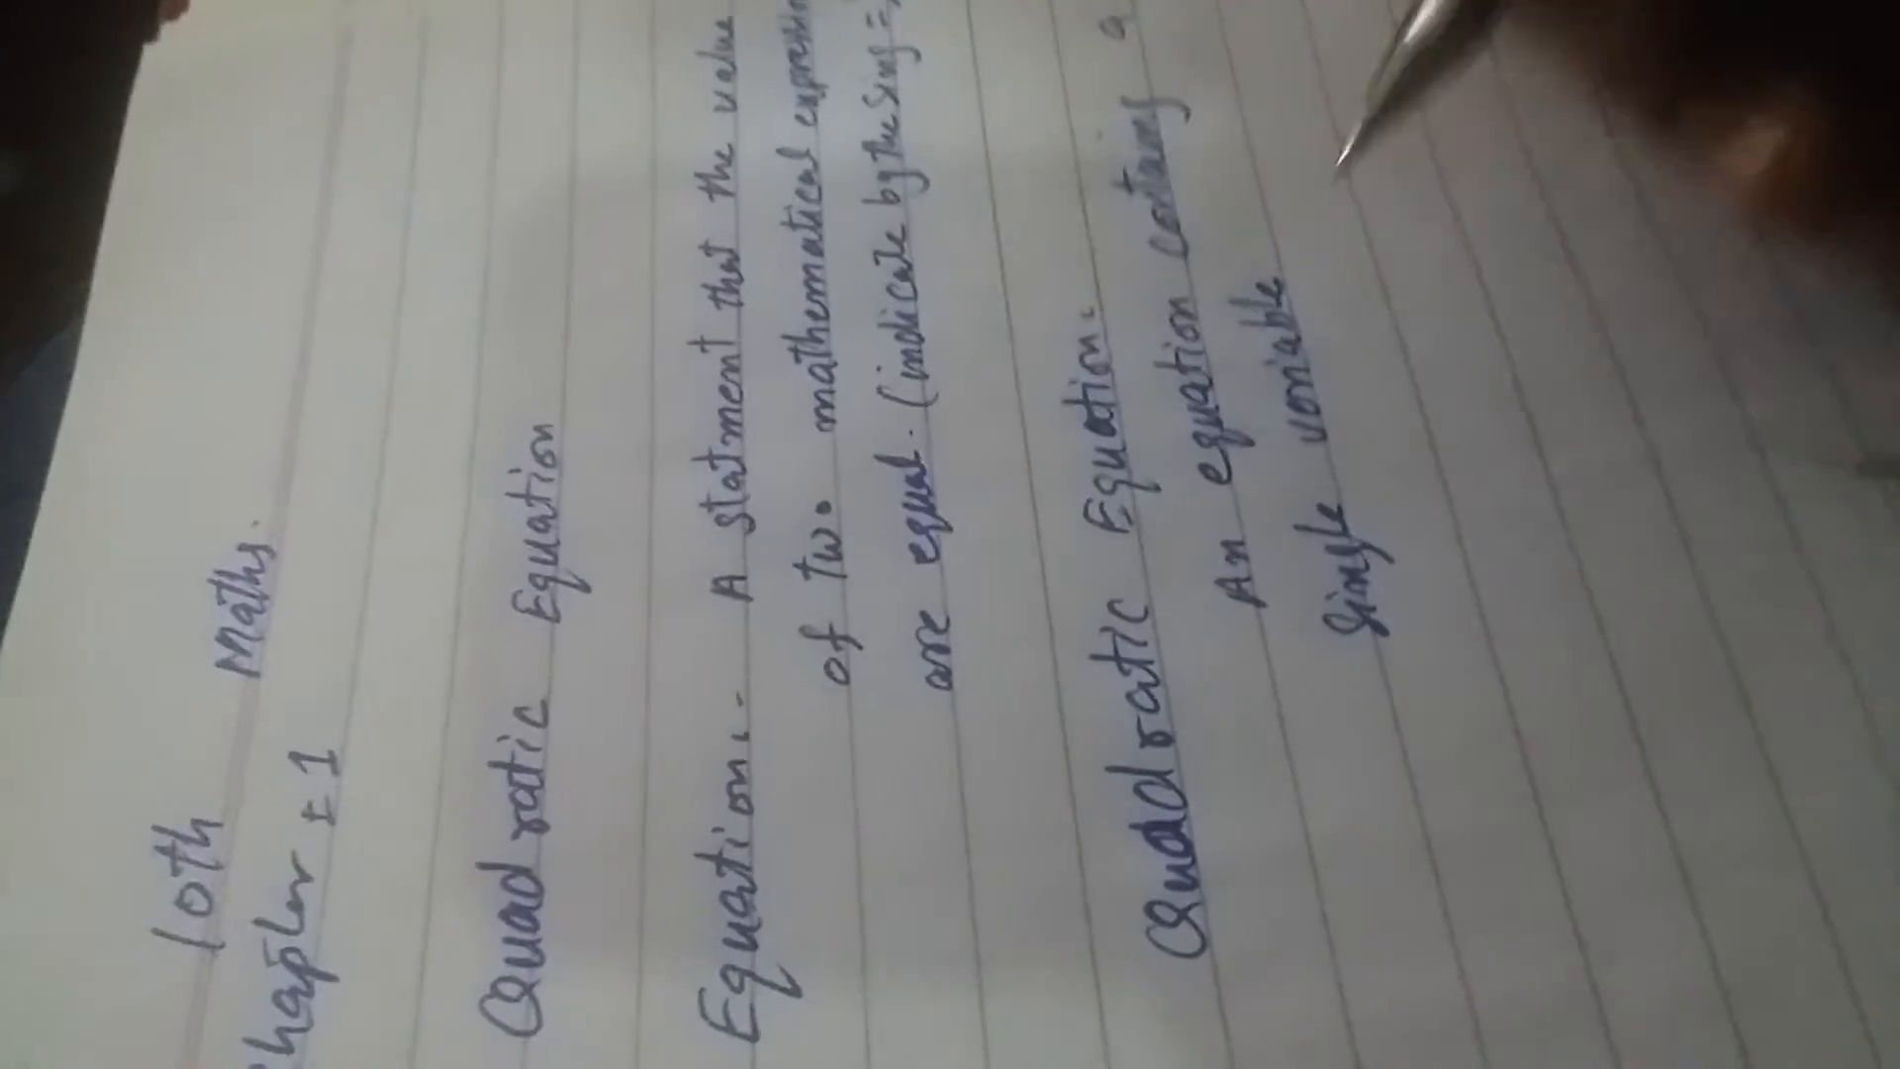